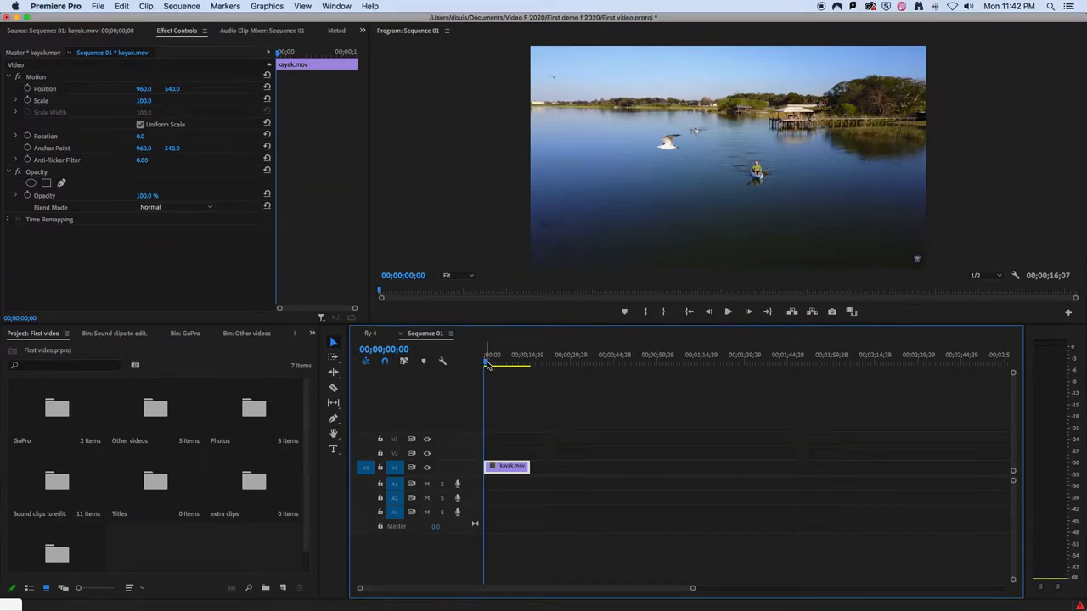
Load Insect Bee 1.m4a from the Sound clips to edit bin and play it.
click(502, 363)
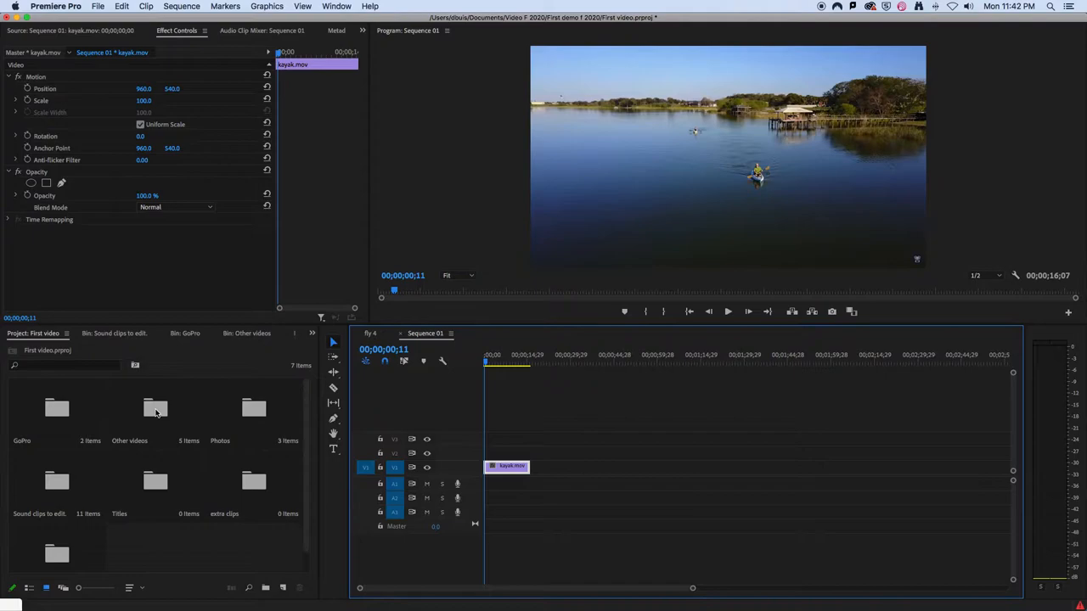
mouse_move(66, 495)
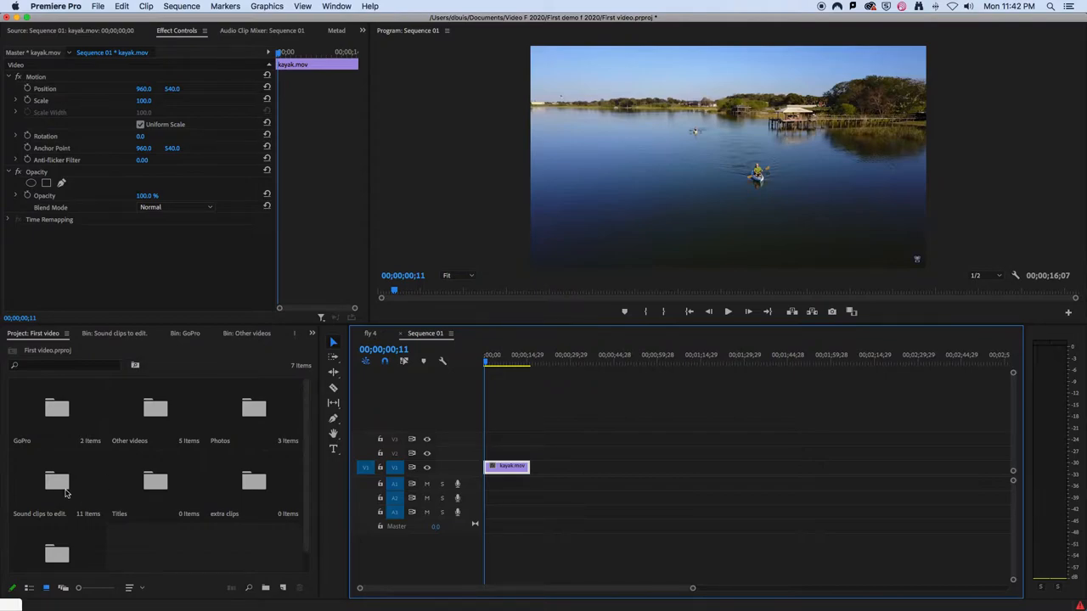
mouse_move(58, 484)
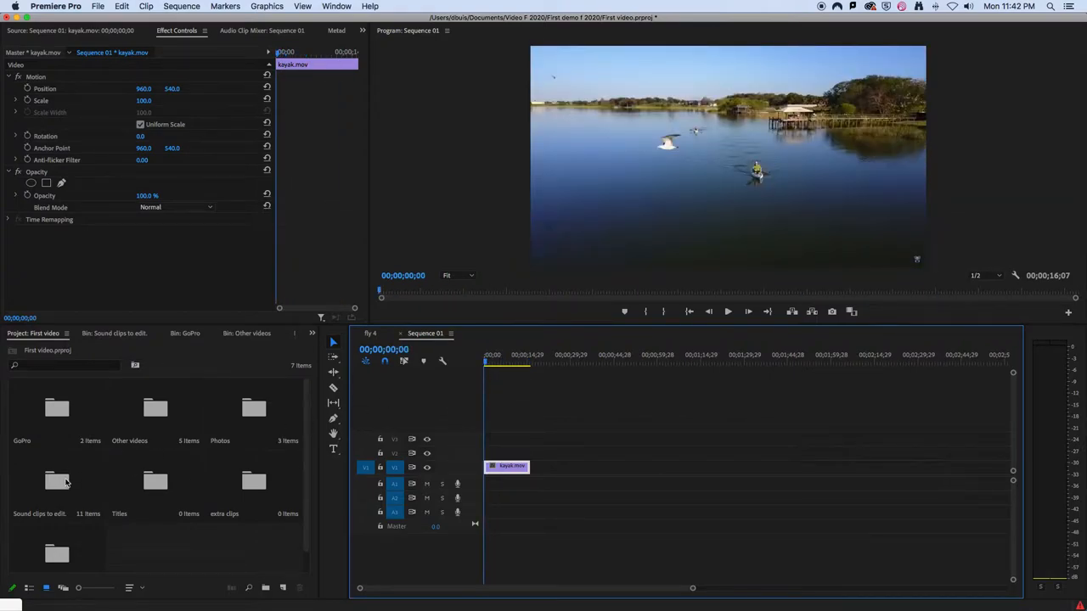
double_click(39, 481)
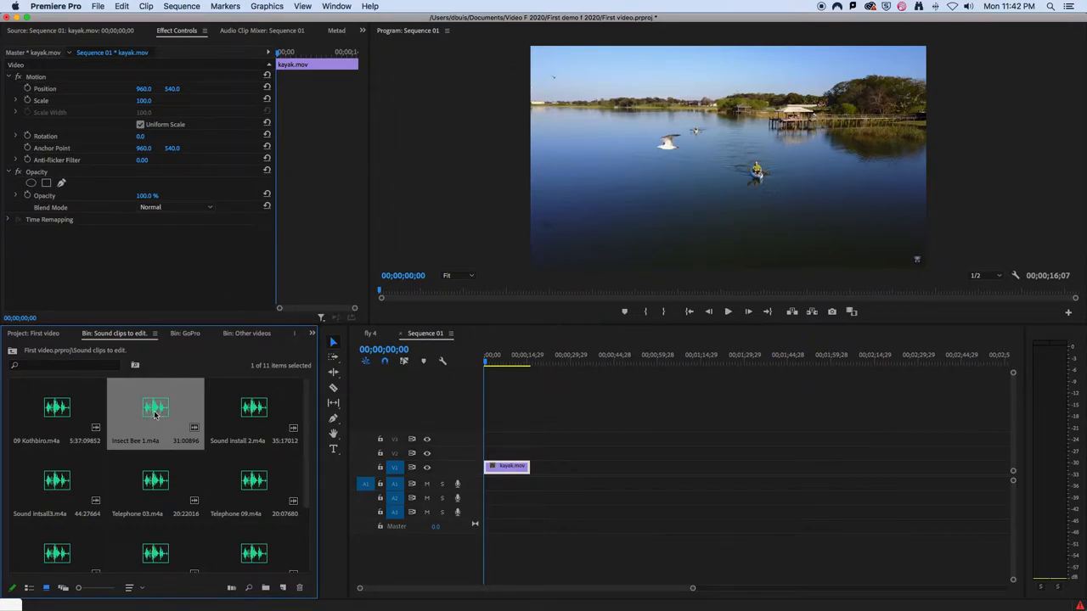
double_click(155, 407)
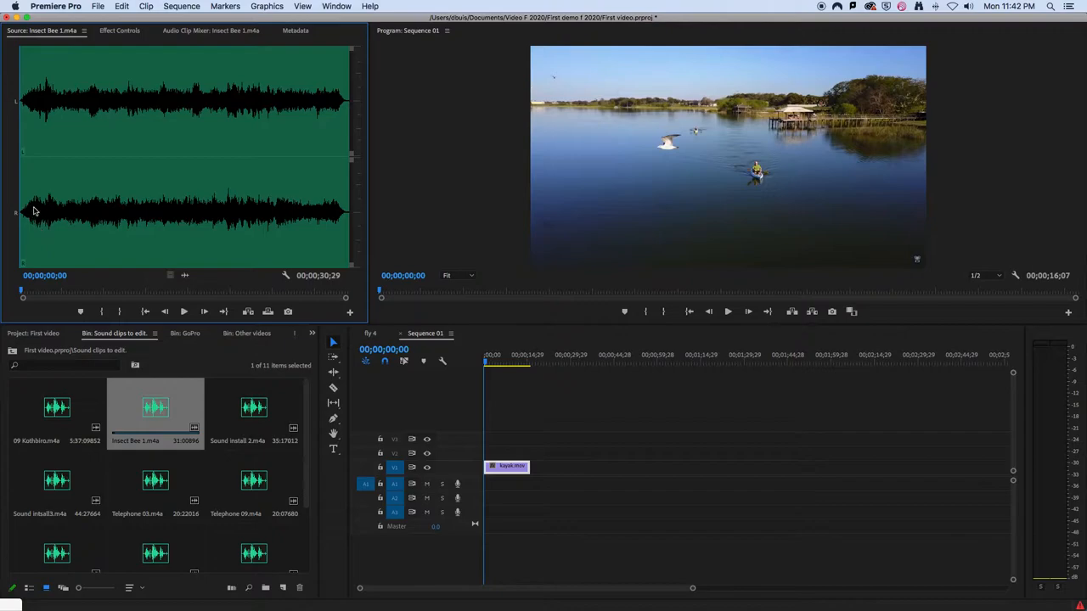
mouse_move(85, 219)
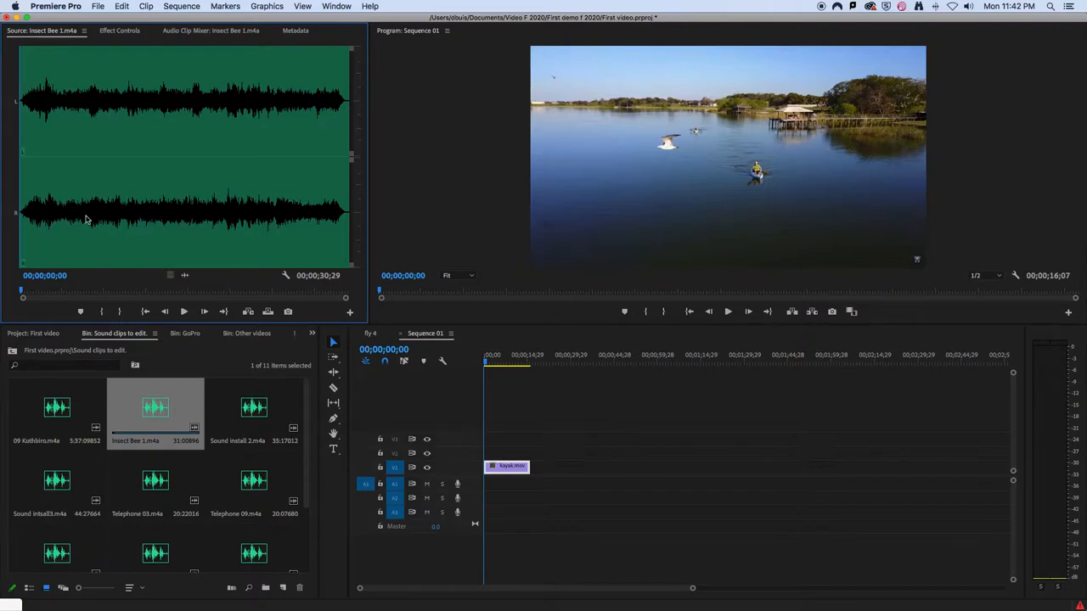
mouse_move(184, 312)
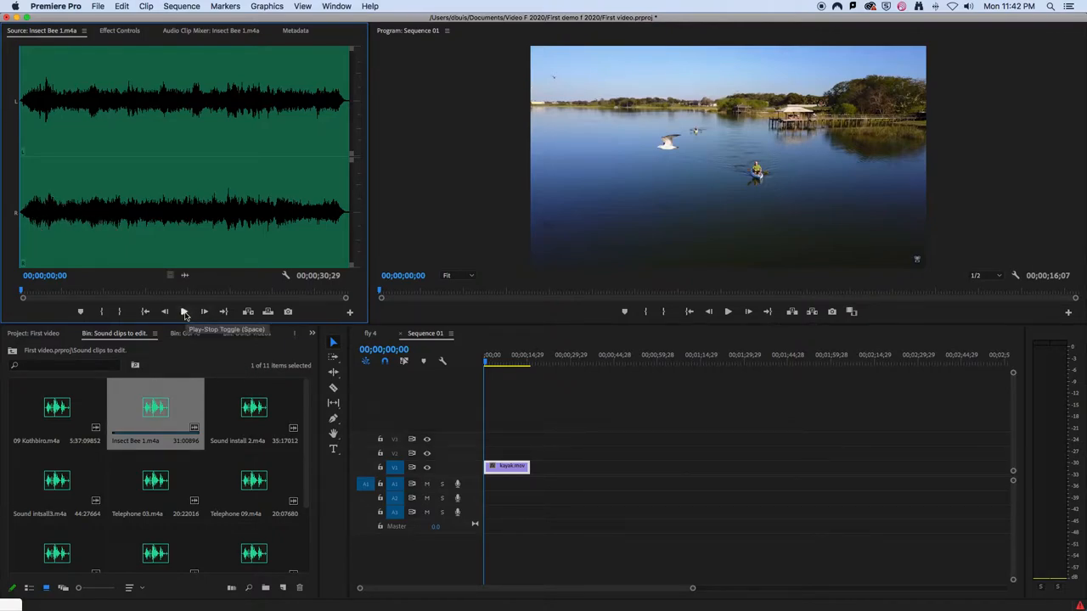
click(185, 312)
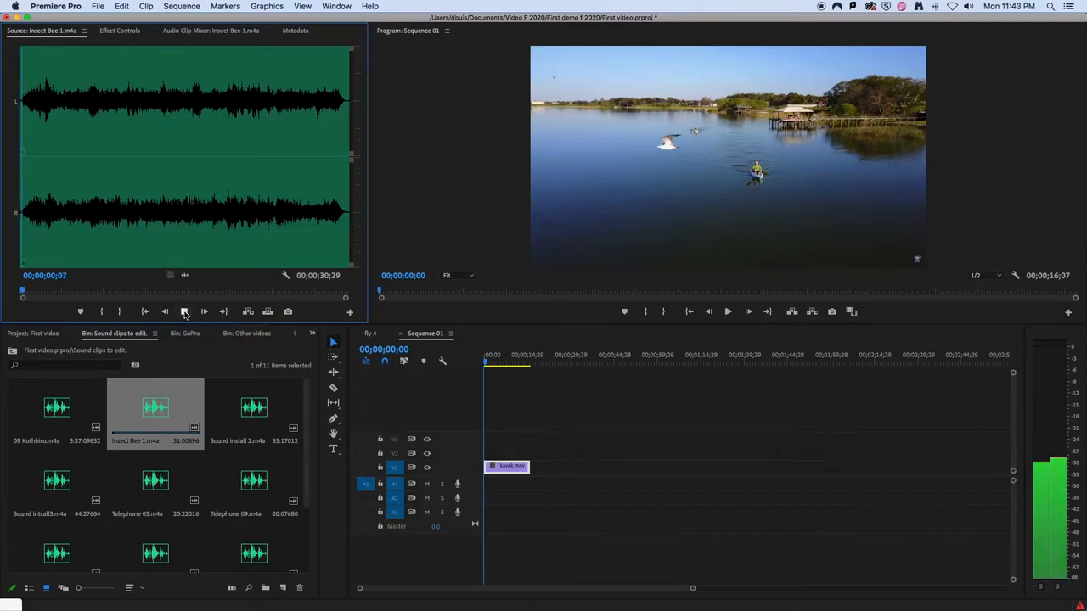
click(204, 312)
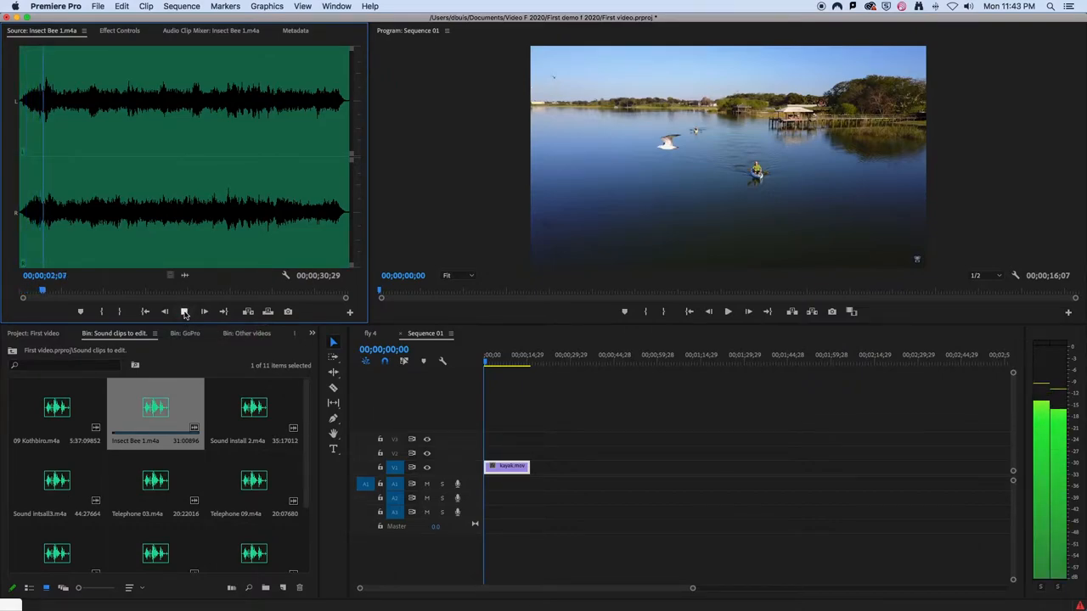
Insert a marked section of the bee sound and align it beneath kayak.mov.
click(186, 312)
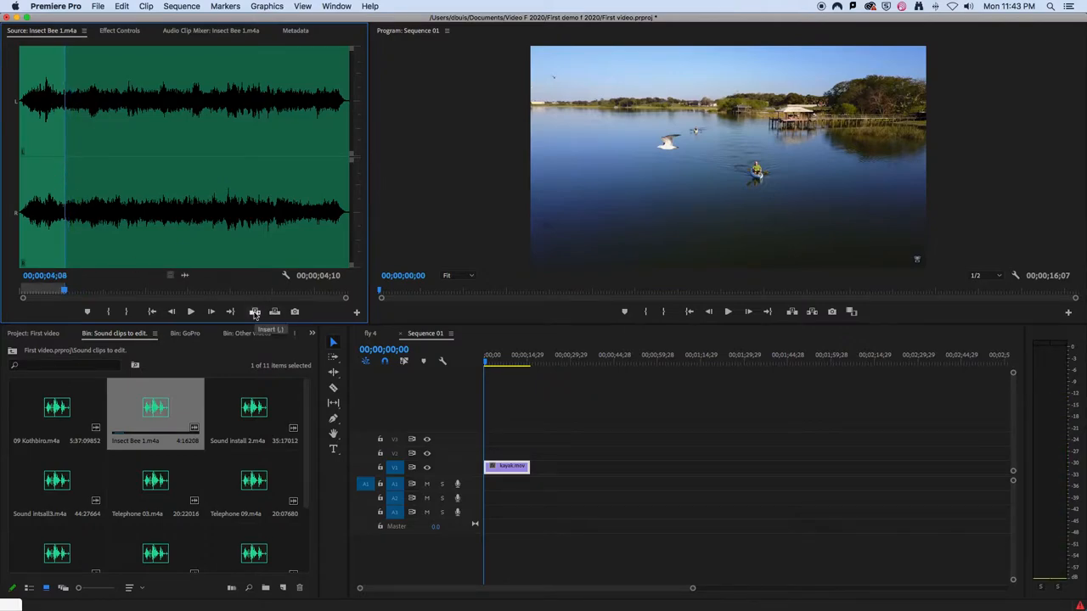
click(255, 311)
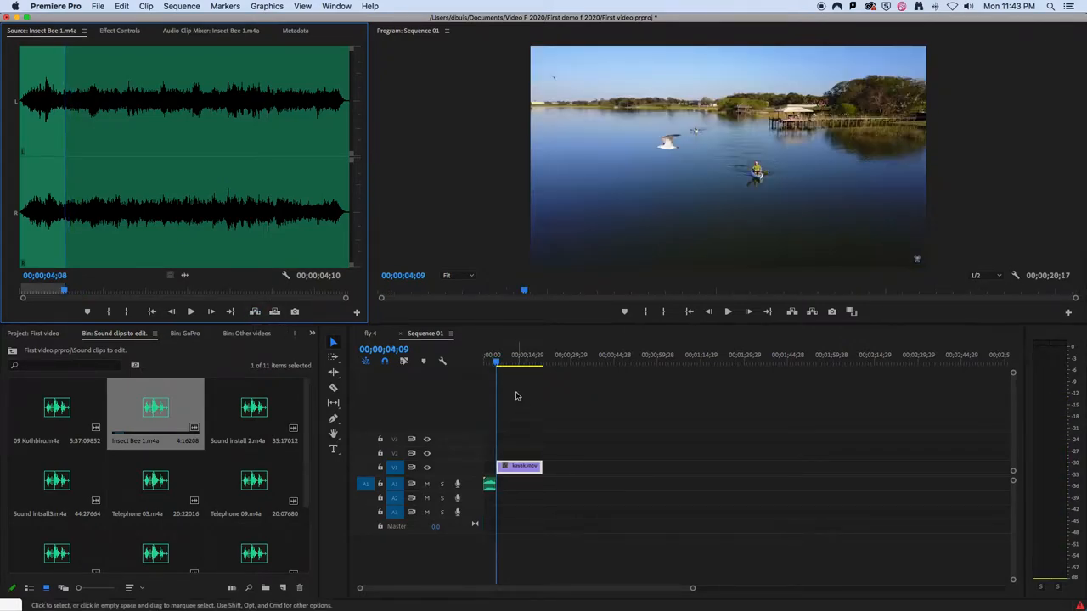
drag(521, 484, 506, 484)
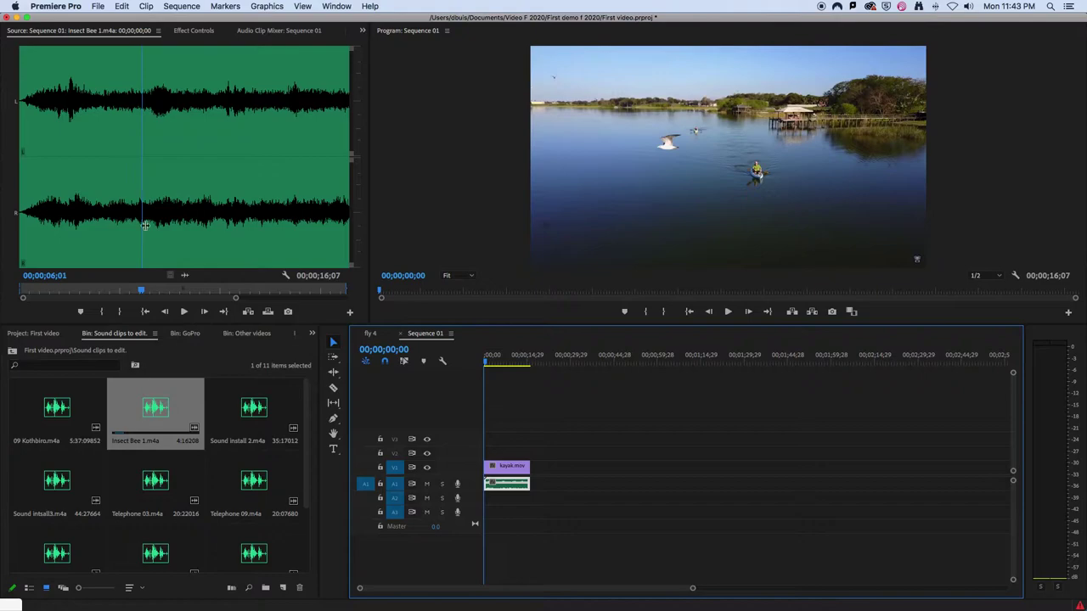
click(527, 363)
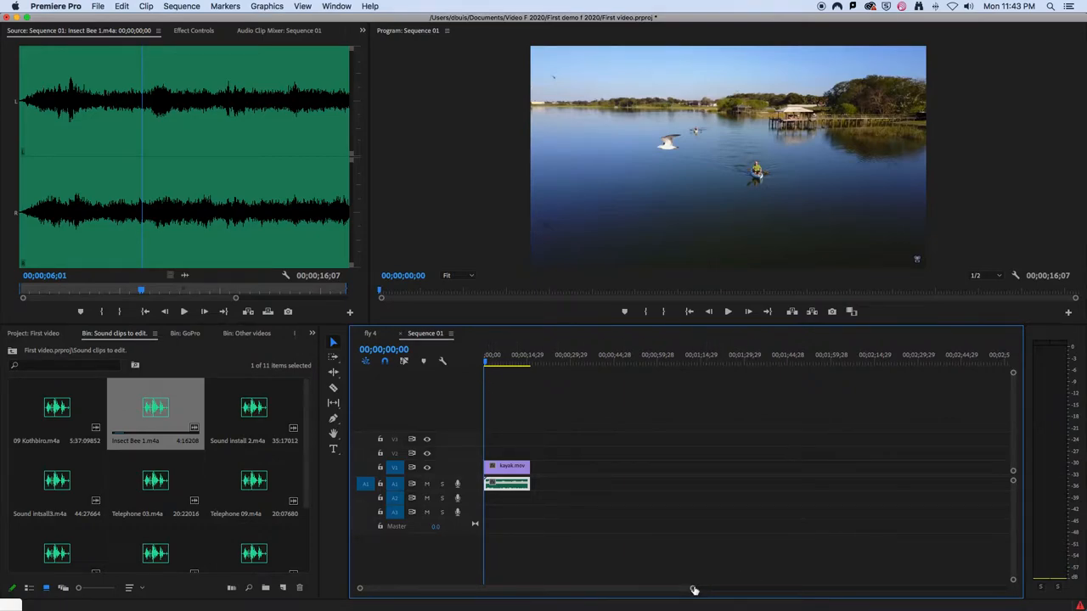
click(728, 310)
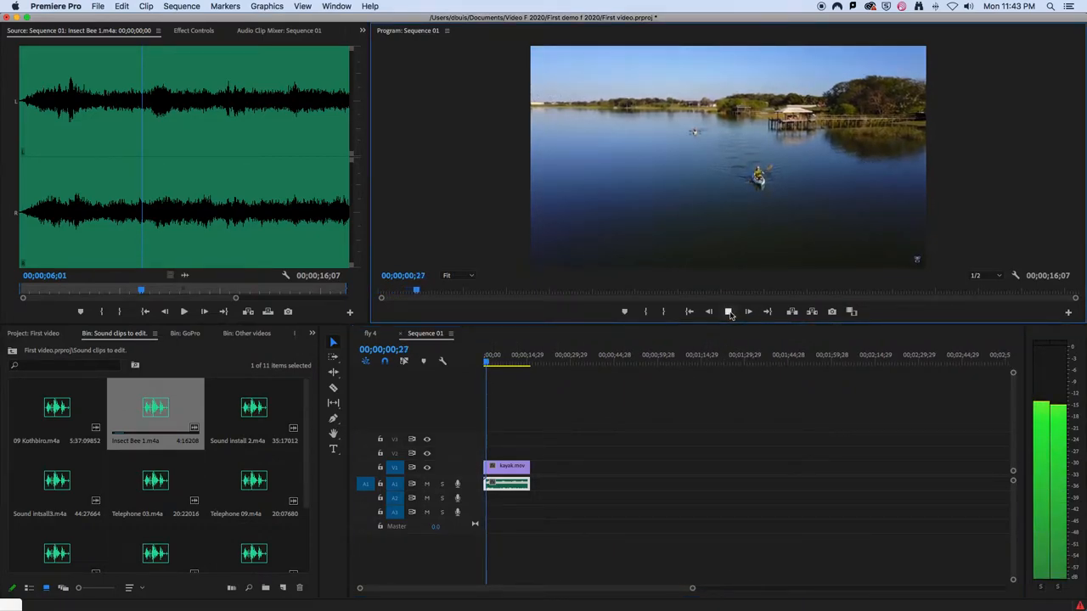
click(728, 311)
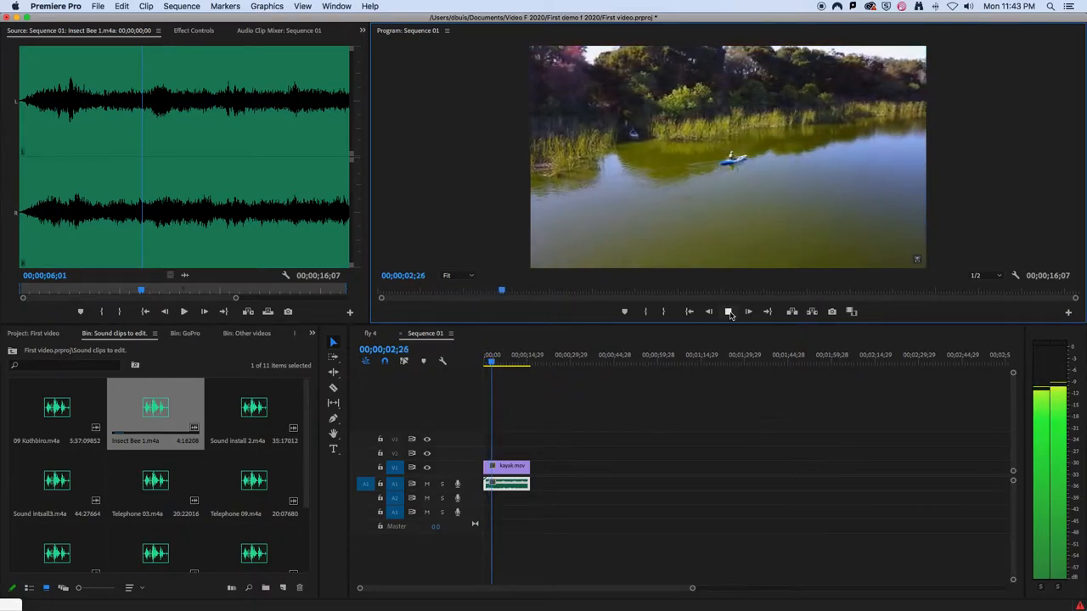
click(729, 312)
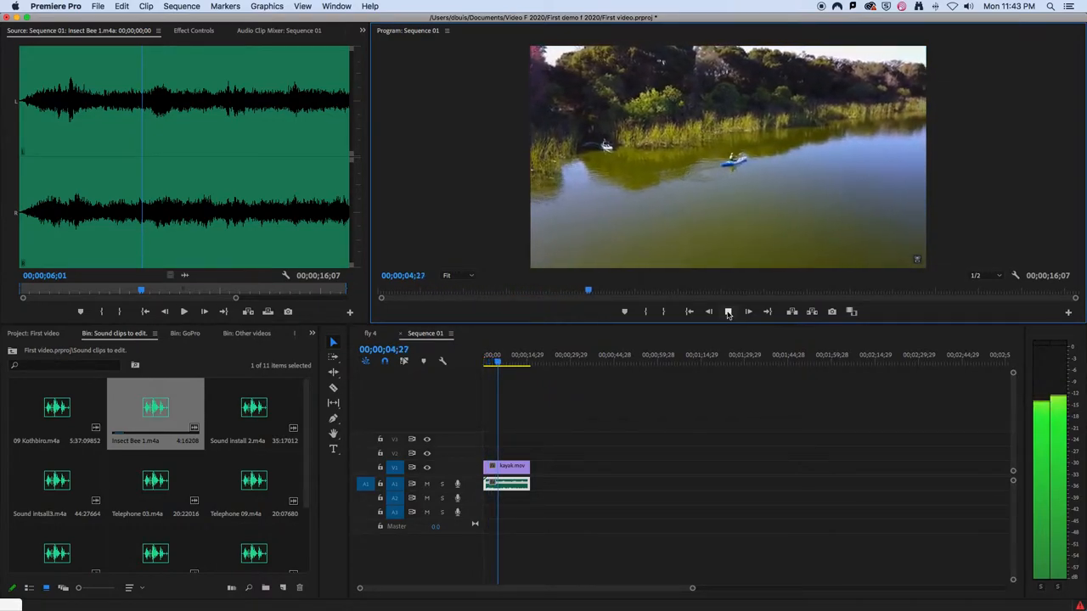
click(727, 312)
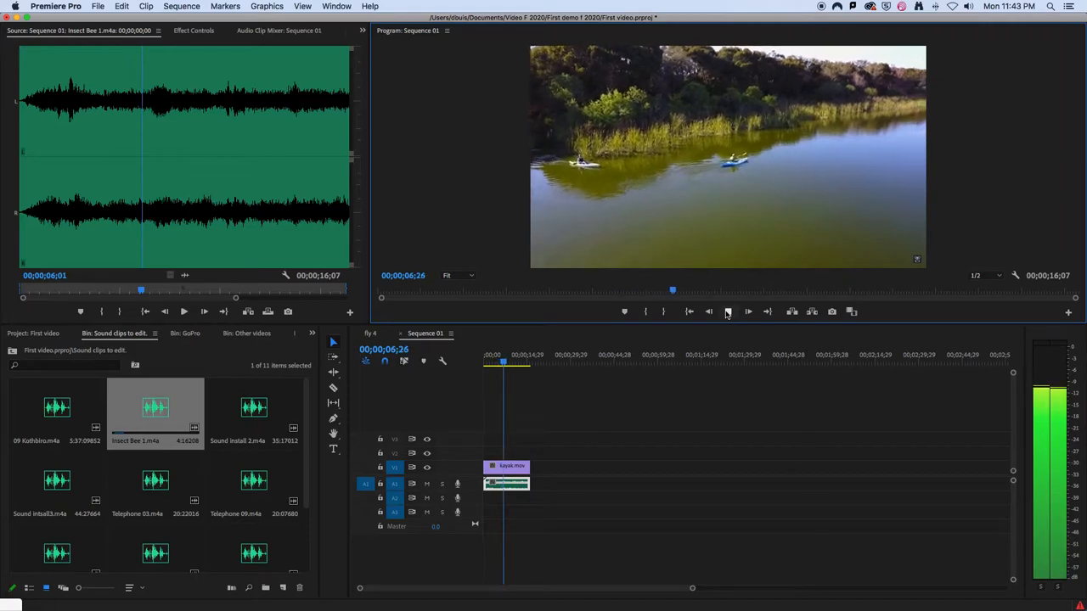
click(726, 312)
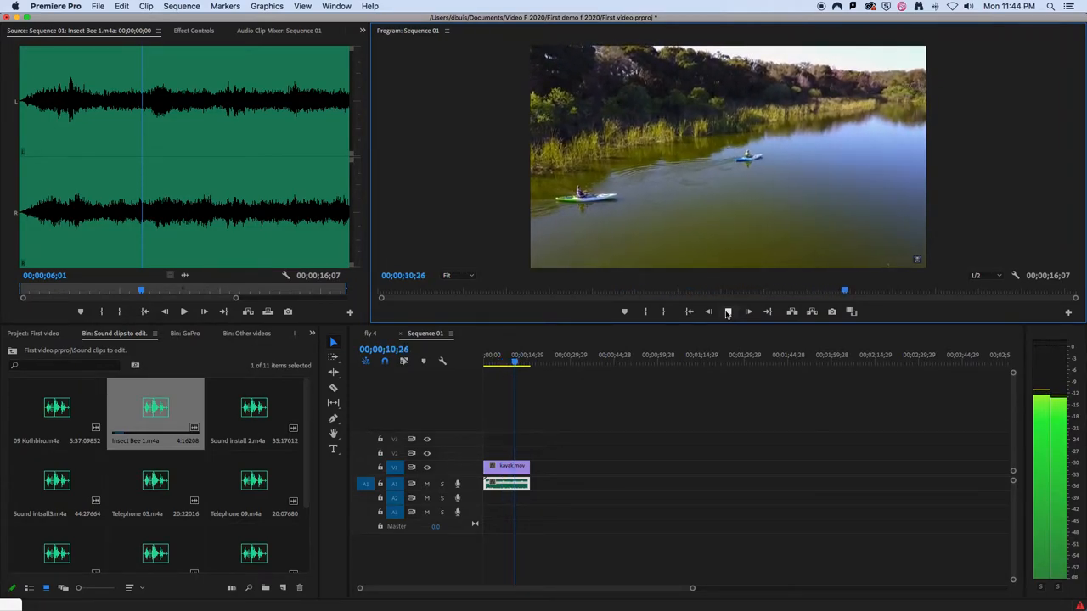
click(748, 312)
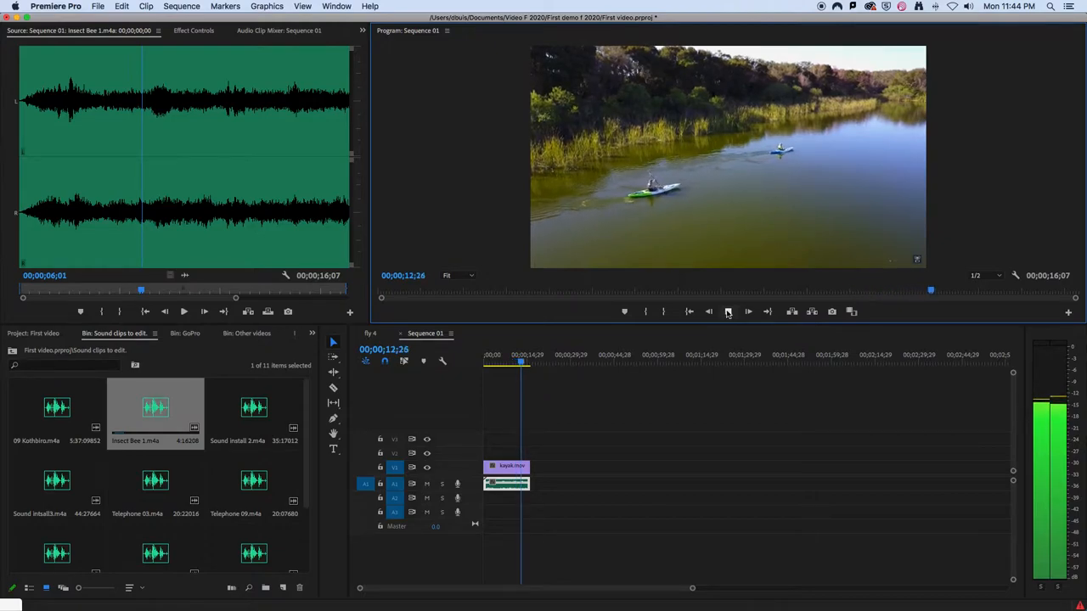
click(728, 312)
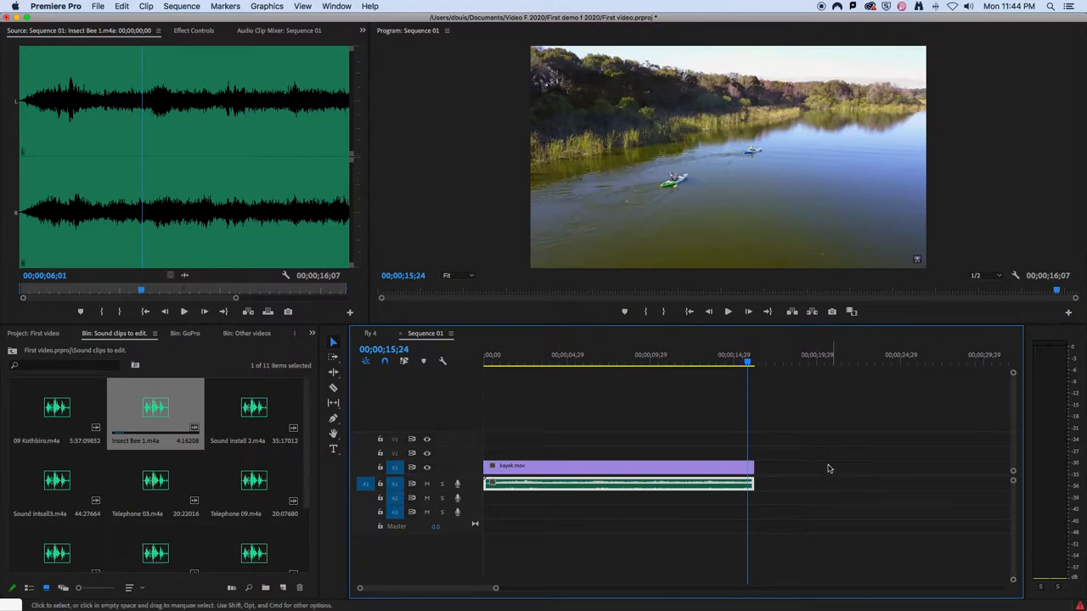
mouse_move(736, 465)
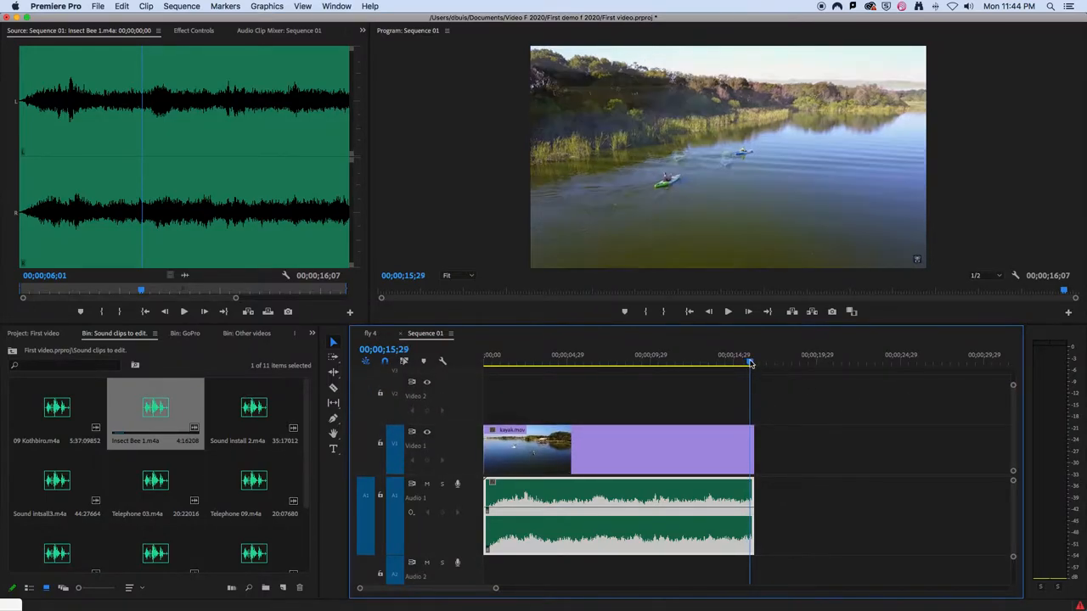
Place the playhead at the end of Sequence 01, about 16 seconds.
click(752, 362)
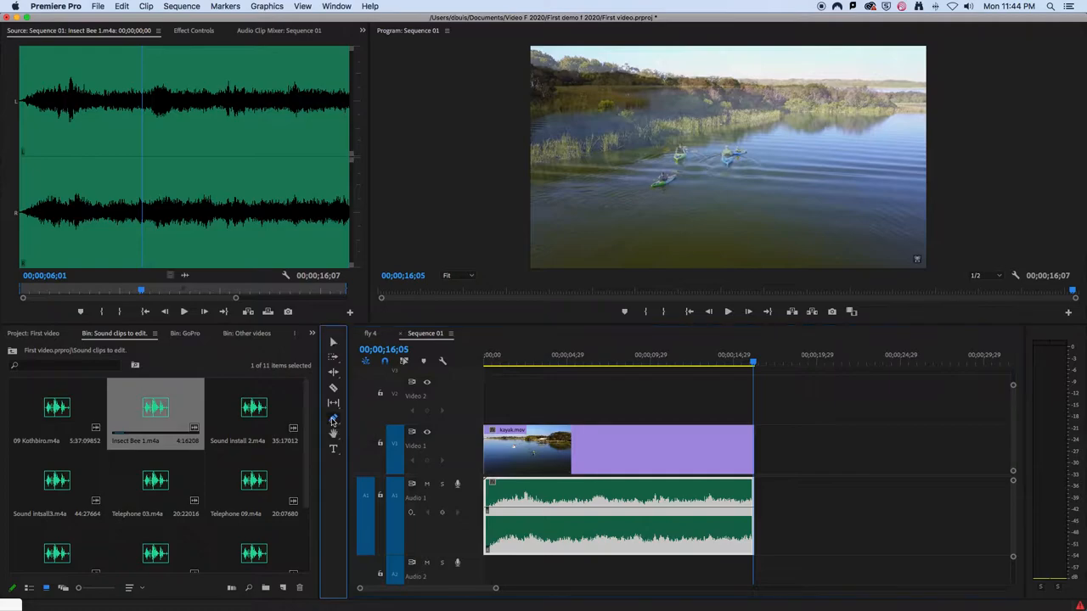
With the Pen tool, add and drag a volume keyframe on the bee sound clip.
click(332, 418)
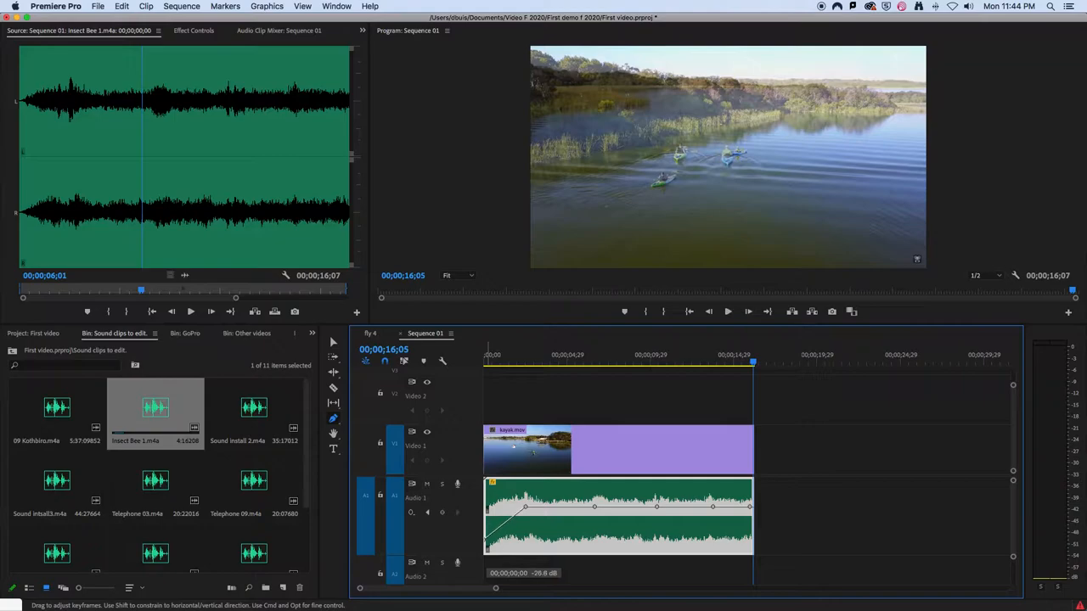
drag(525, 508, 527, 507)
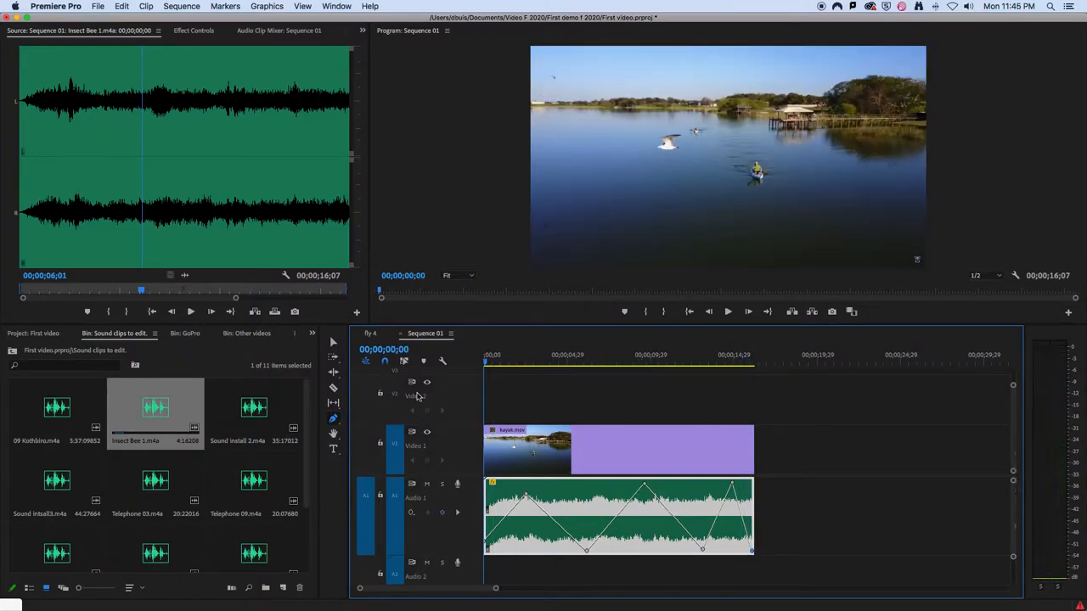
Go back to the project's root bins so Other videos is listed.
click(727, 312)
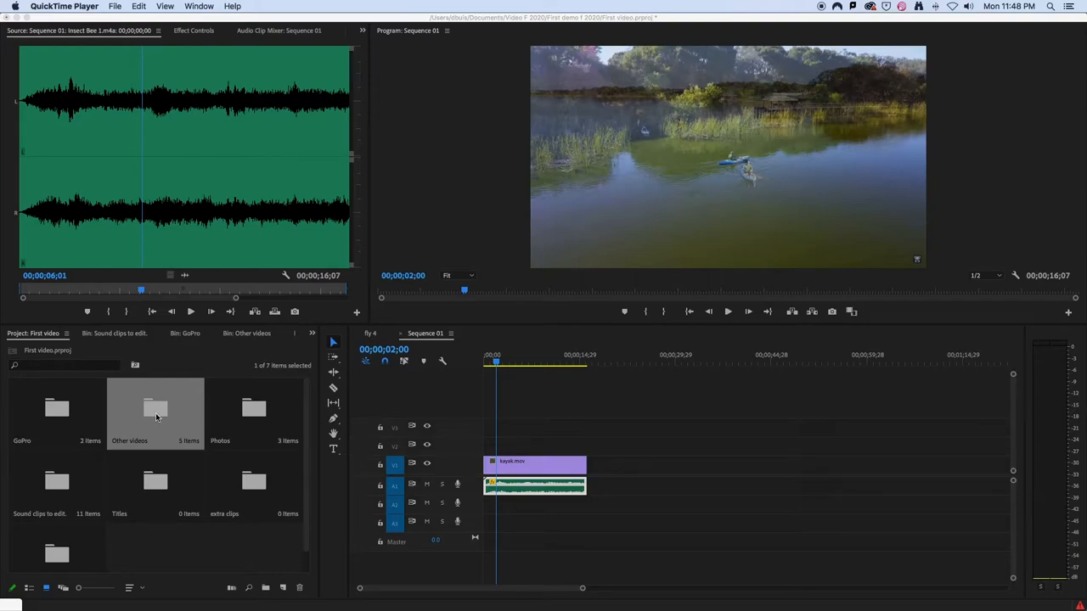
Open Other videos to list its five clips, including kayak.mov and earth.mov.
double_click(155, 410)
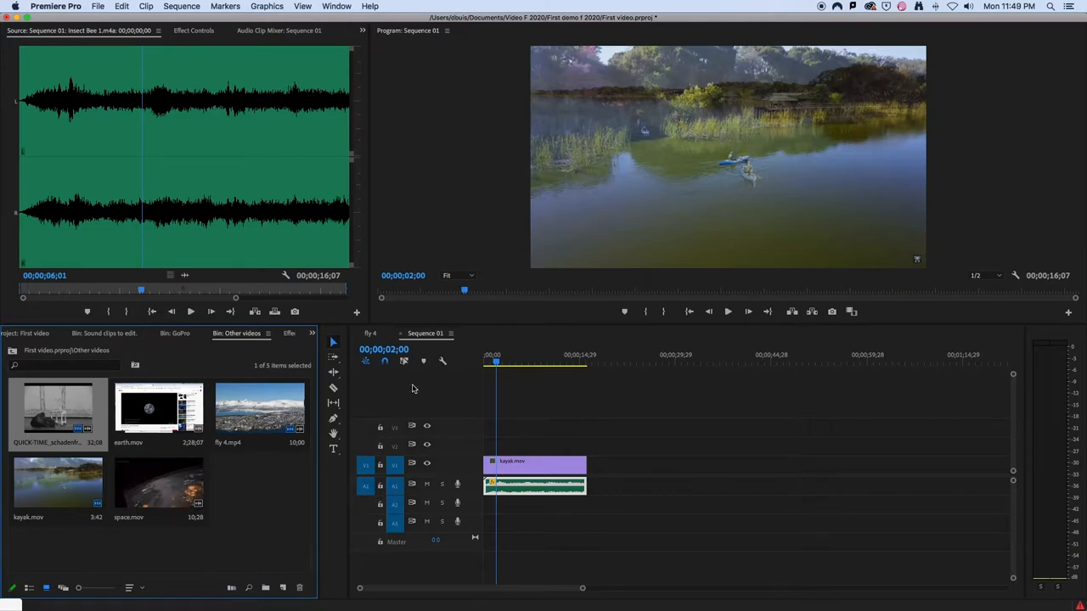
mouse_move(397, 372)
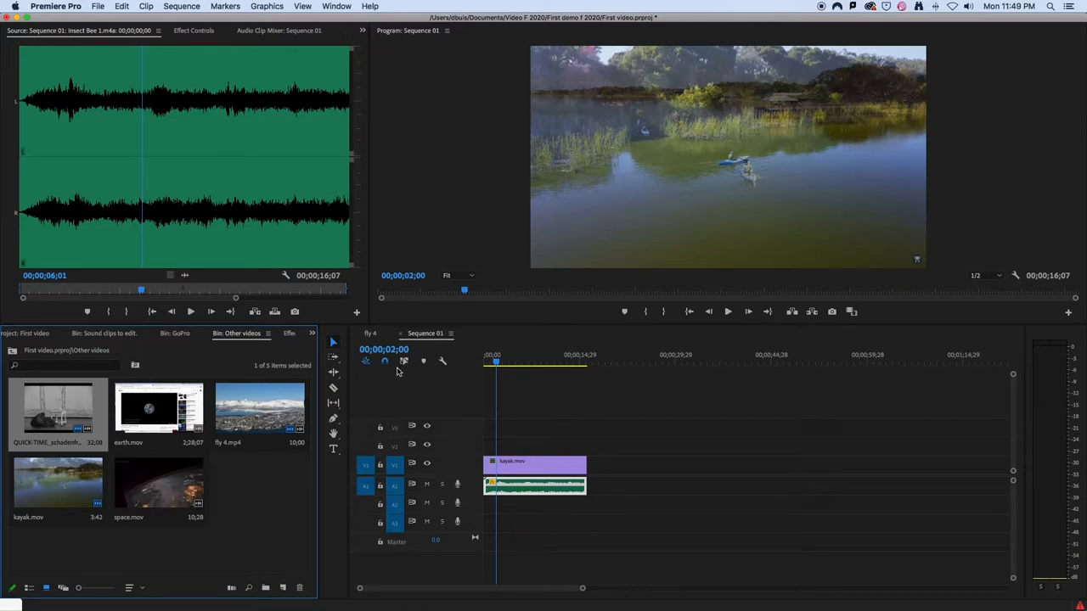
mouse_move(404, 361)
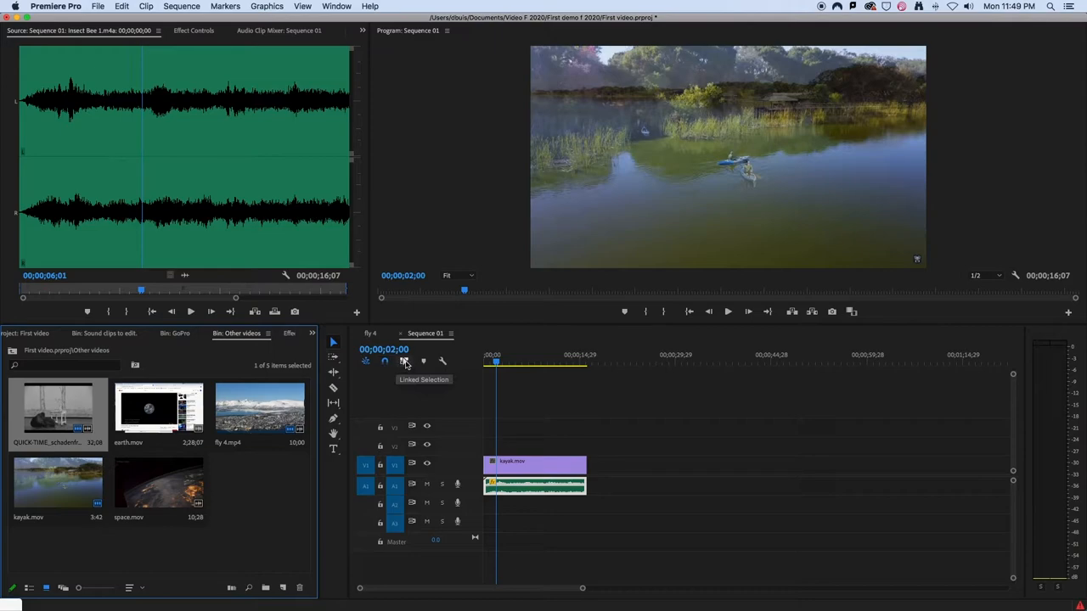
mouse_move(405, 366)
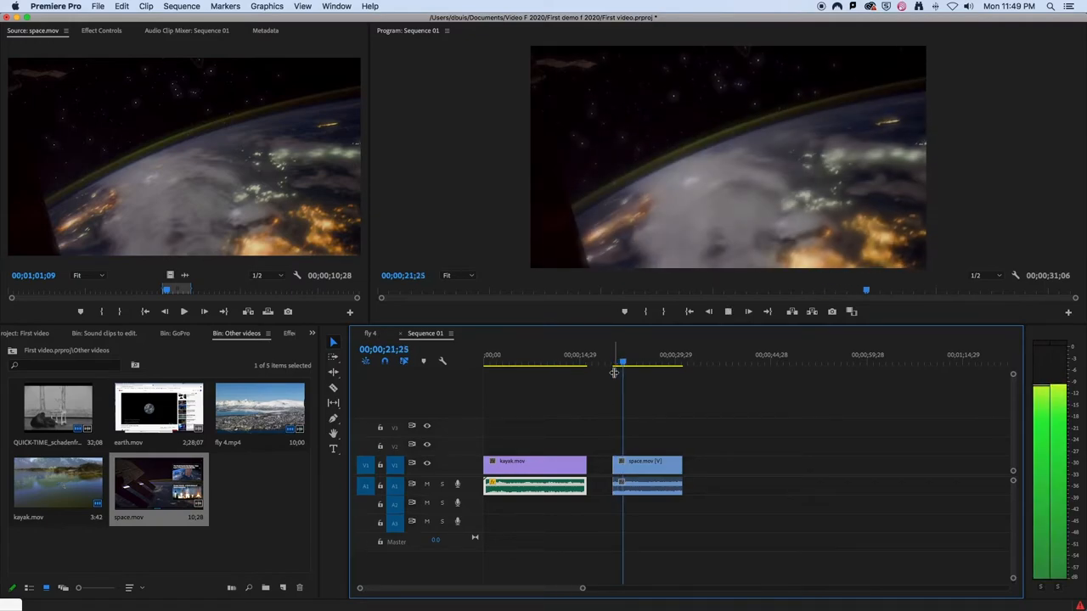
Stop sequence playback once space.mov sits after kayak.mov.
click(635, 365)
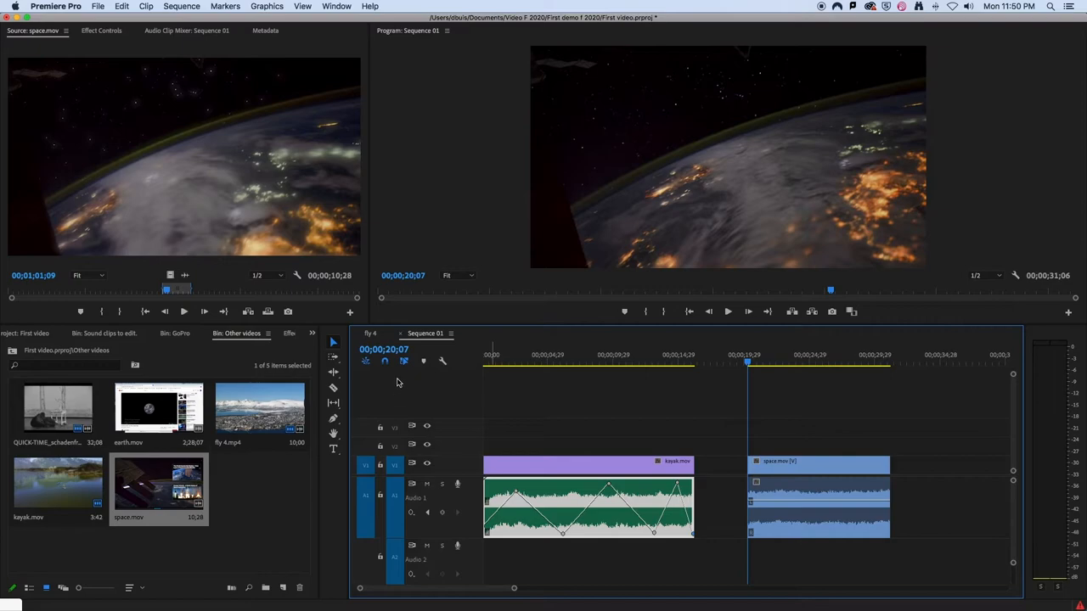
Enable Linked Selection, drag space.mov later, and set the playhead near 20 seconds.
click(818, 465)
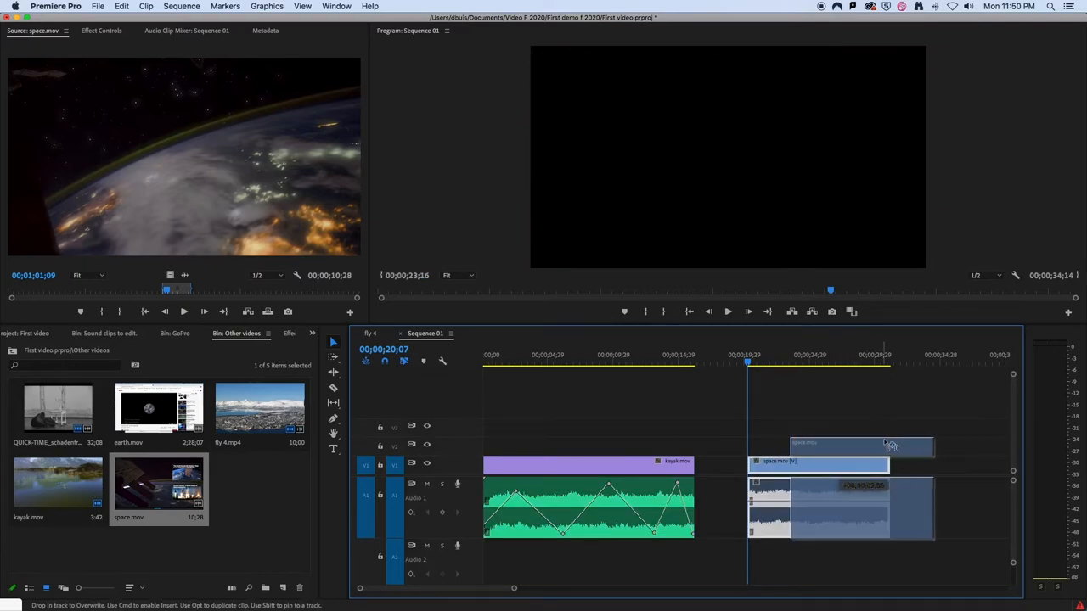
drag(862, 442, 819, 442)
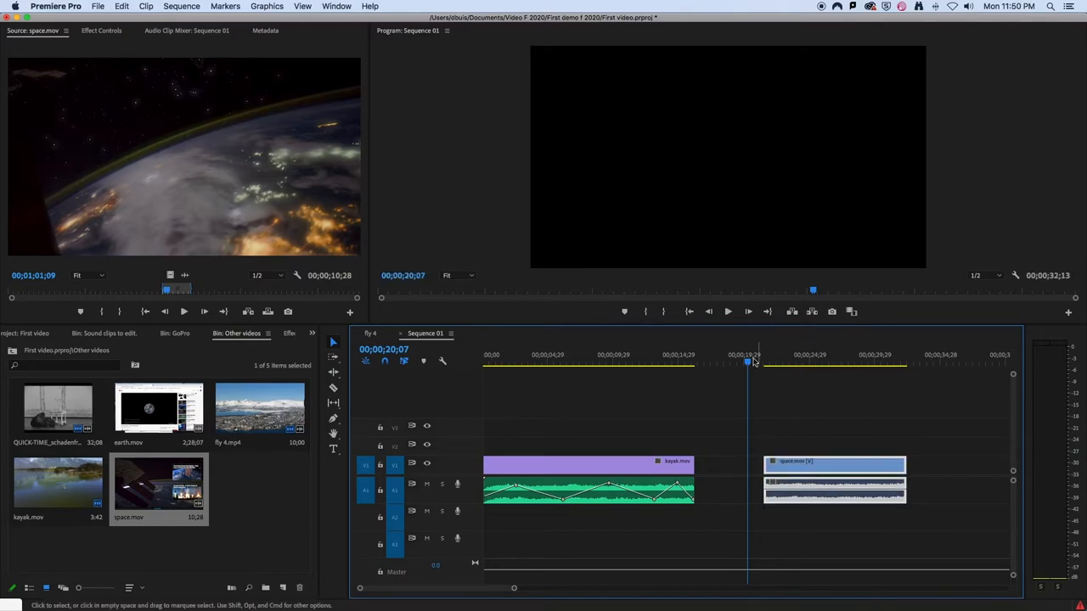
click(747, 355)
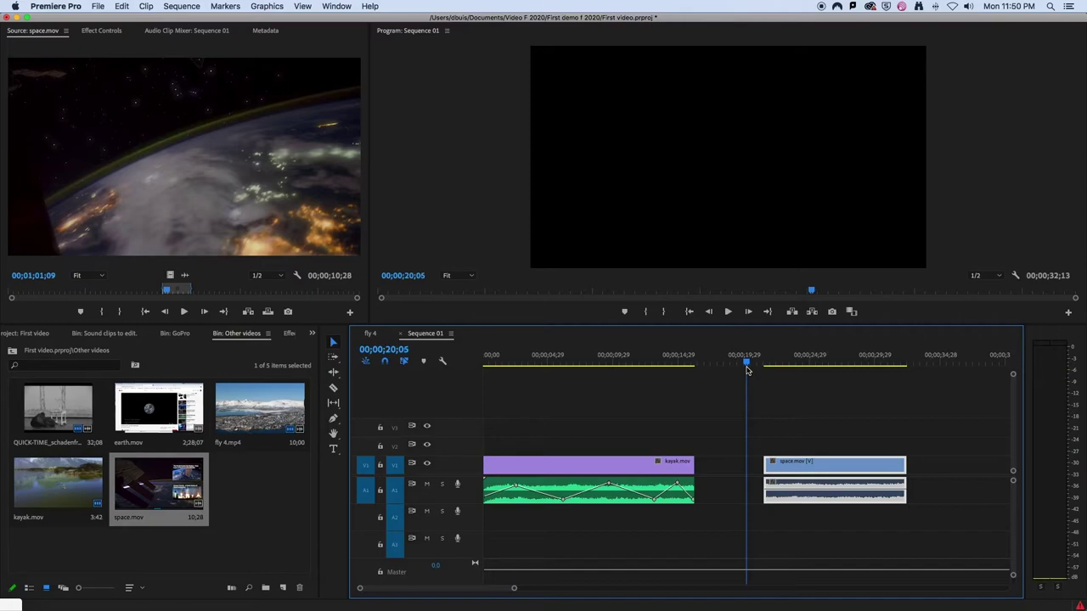
mouse_move(404, 361)
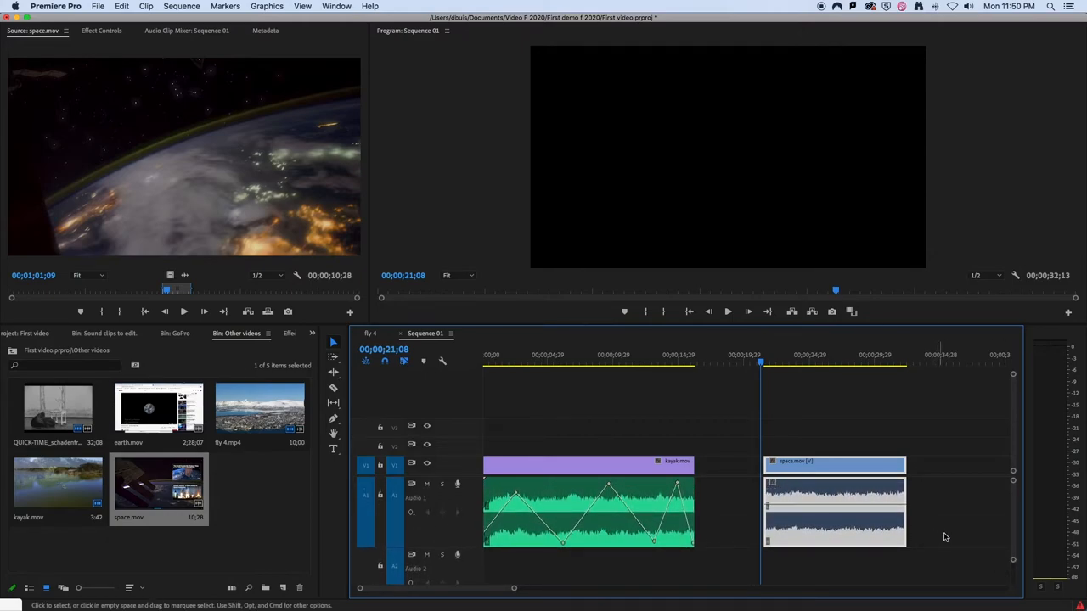
Use the Pen tool to add and drag volume keyframes on the space.mov audio.
click(333, 417)
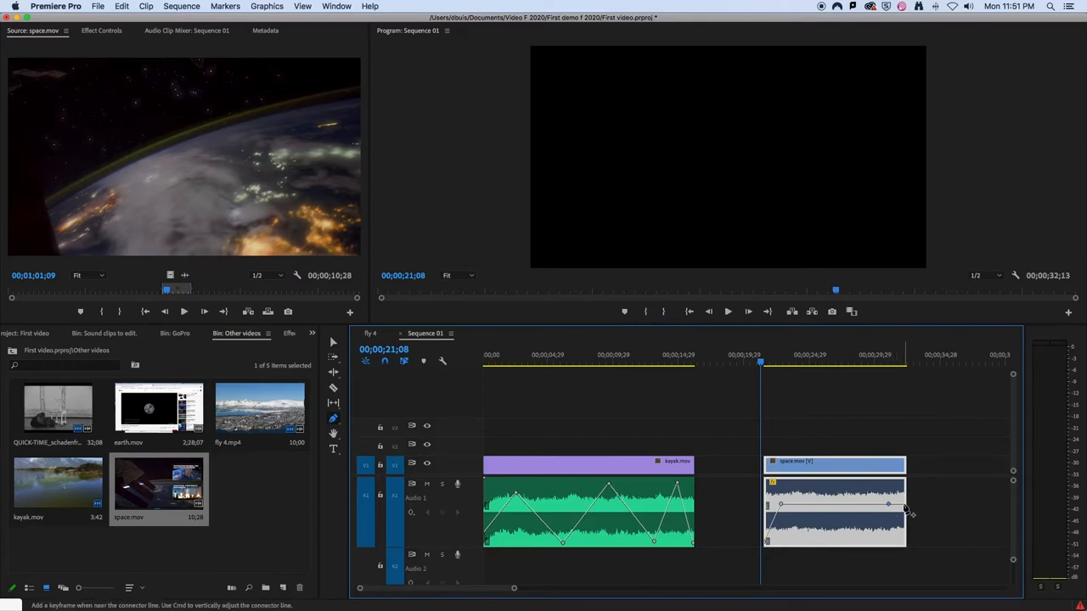
drag(889, 506, 904, 541)
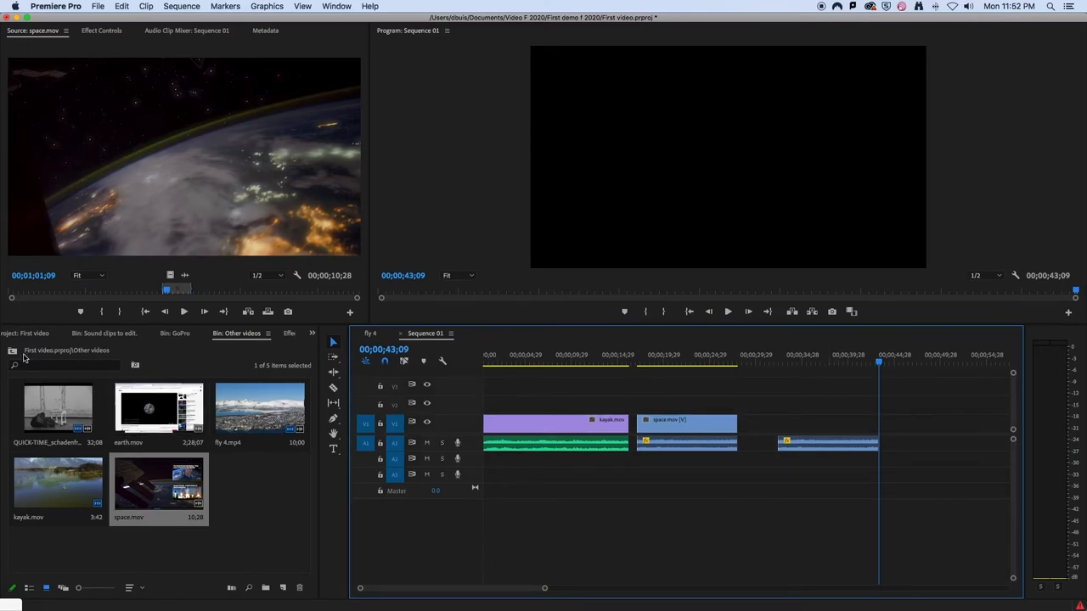
Stack Telephone 03.m4a under the late audio clip, then select Tiger Roar.m4a.
click(26, 333)
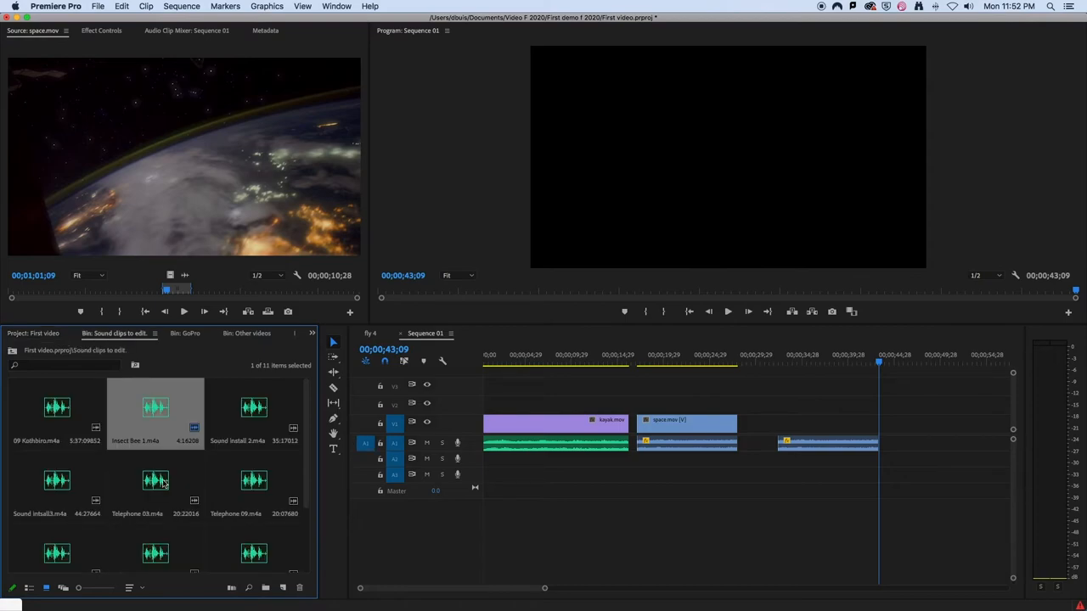
drag(156, 481, 871, 462)
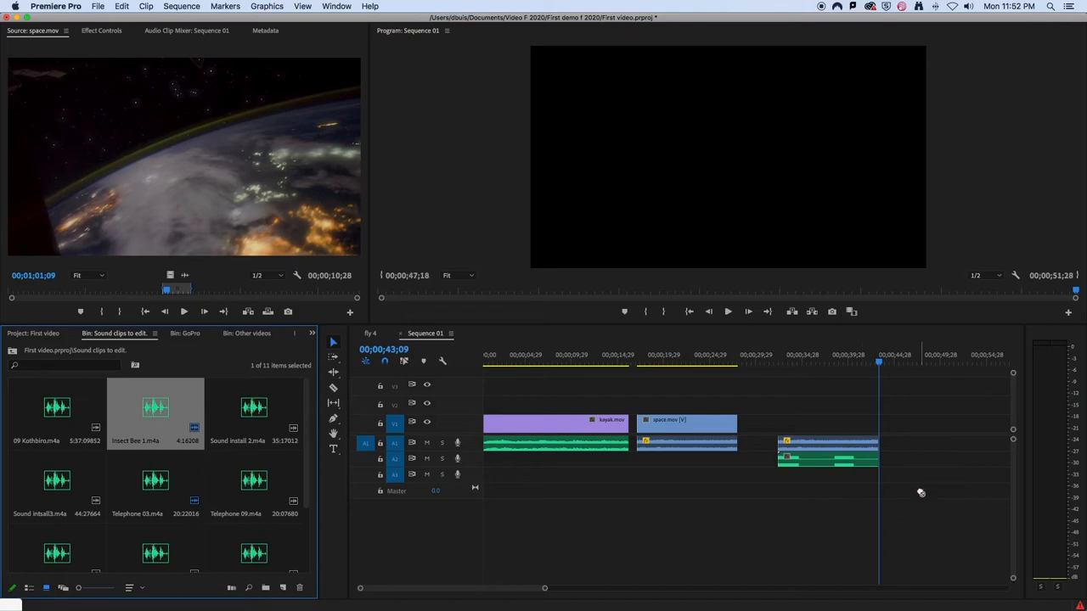
click(796, 474)
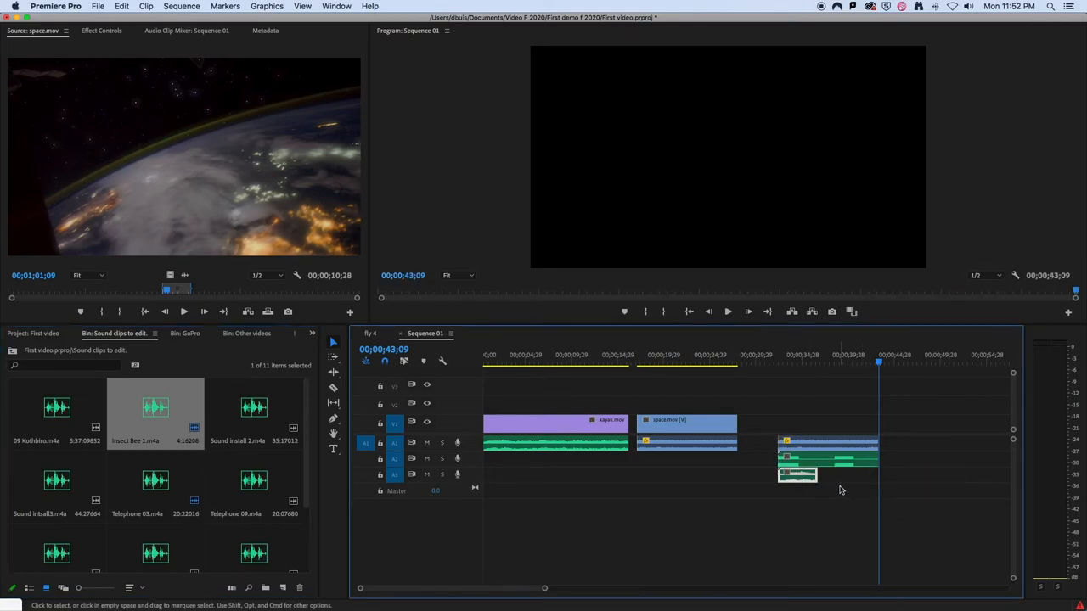
mouse_move(908, 443)
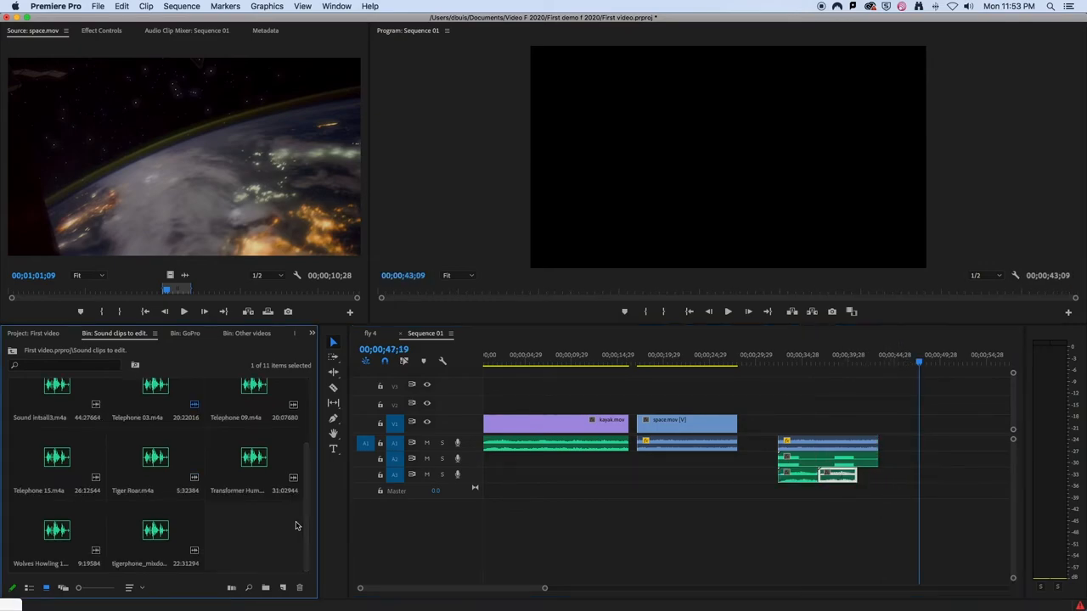
click(155, 458)
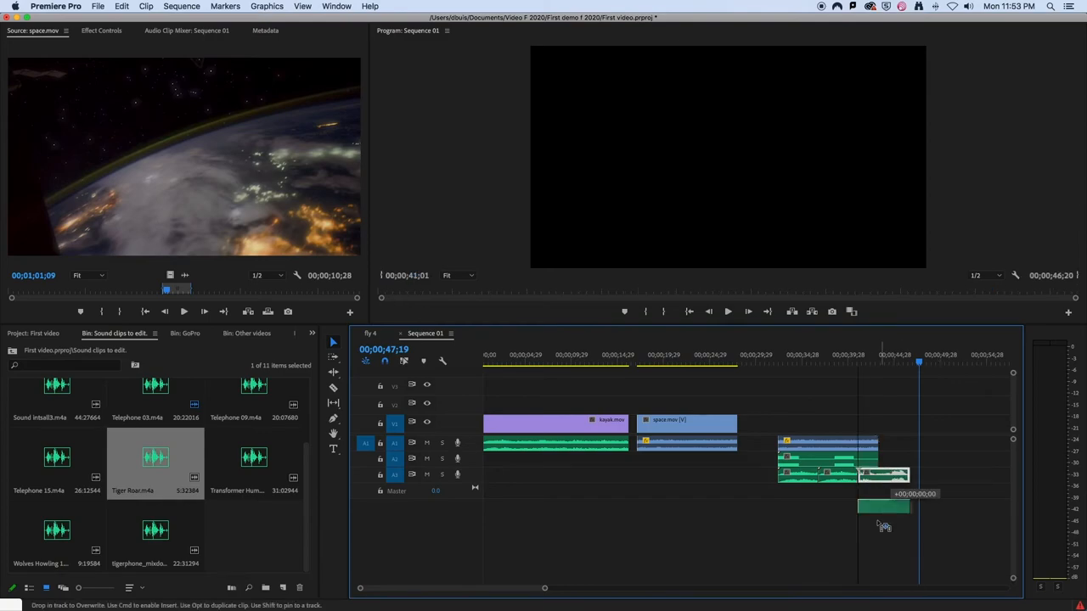
Drop Tiger Roar.m4a below track A3, creating audio track A4 with the clip.
drag(883, 506, 850, 490)
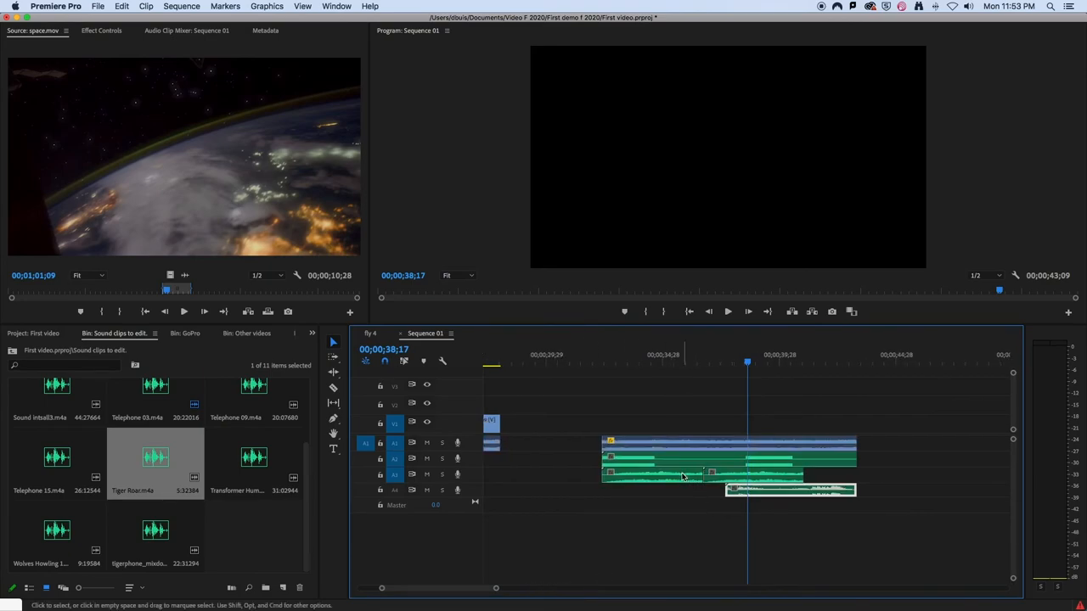
mouse_move(418, 505)
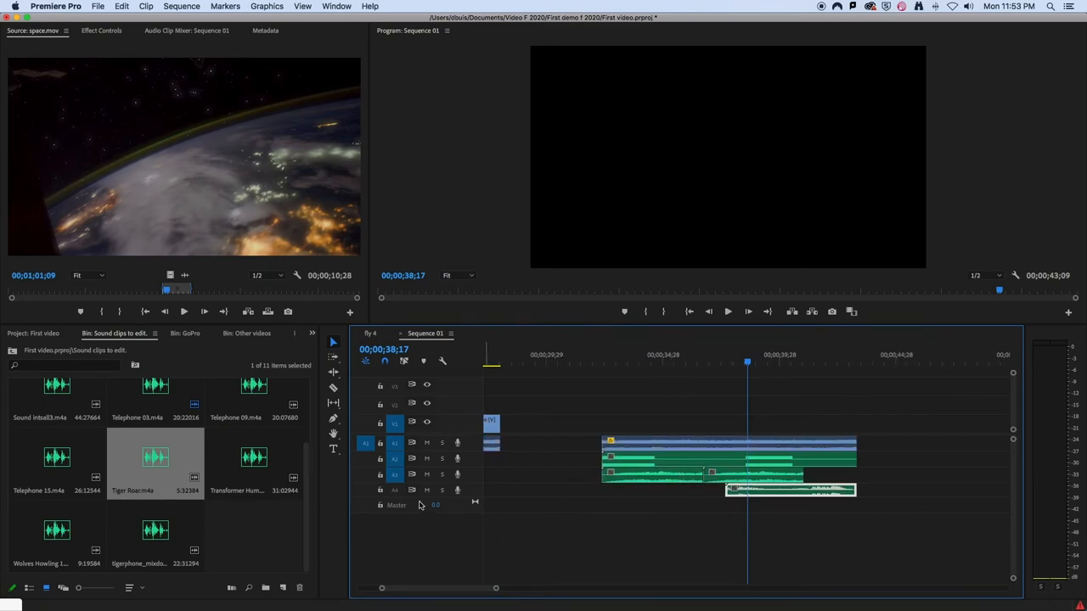